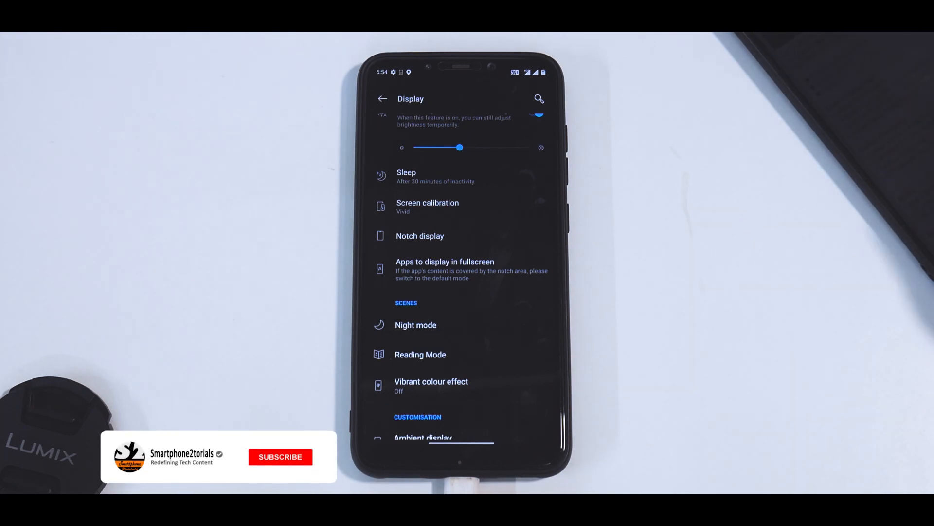
Leave Android Settings, power off and boot into TWRP recovery's main menu
click(280, 456)
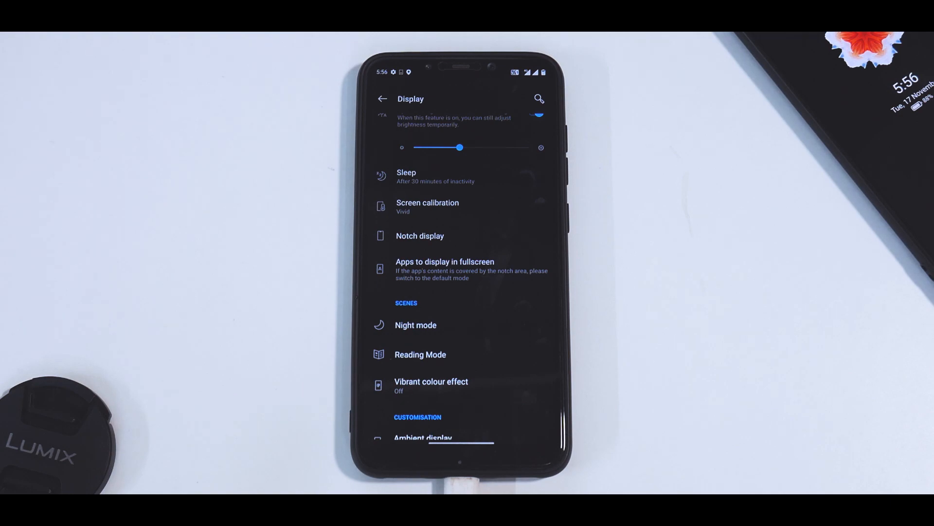
click(270, 456)
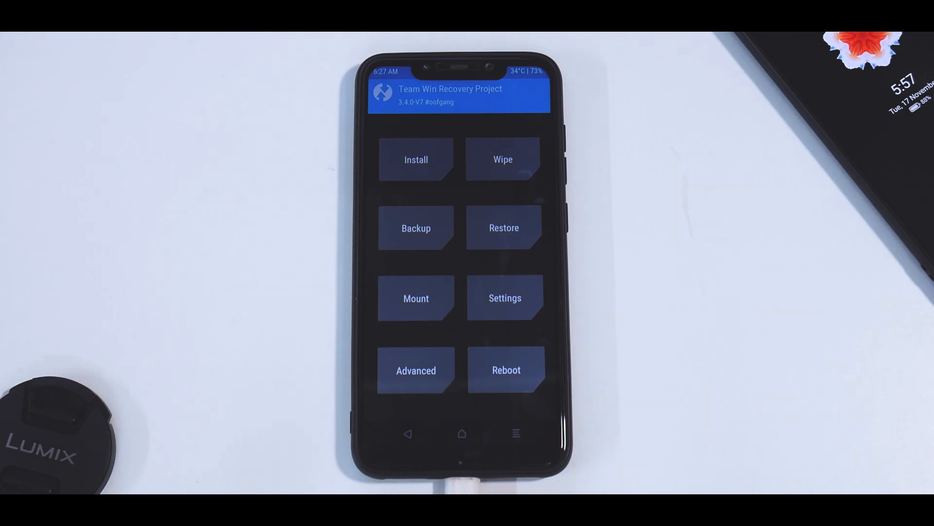
Format the data partition via Wipe > Format Data, confirming with yes
click(502, 160)
text(yes)
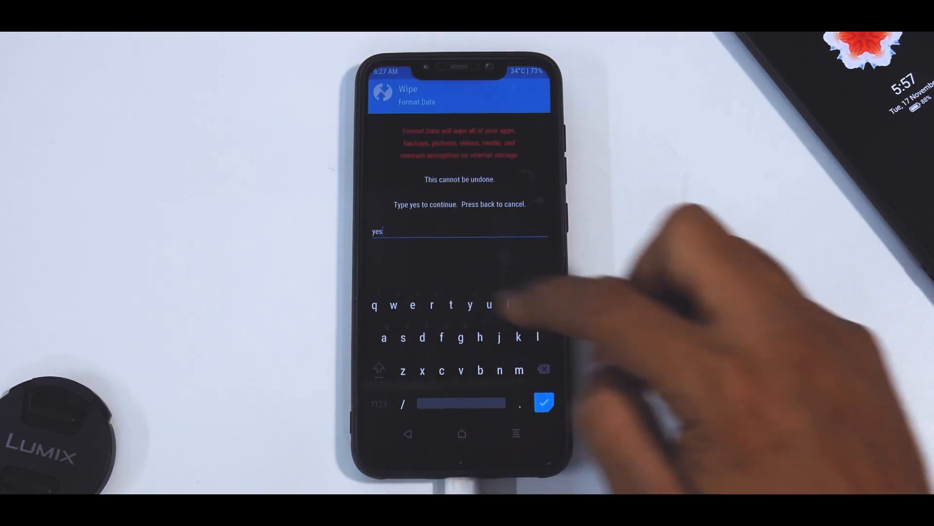
click(545, 403)
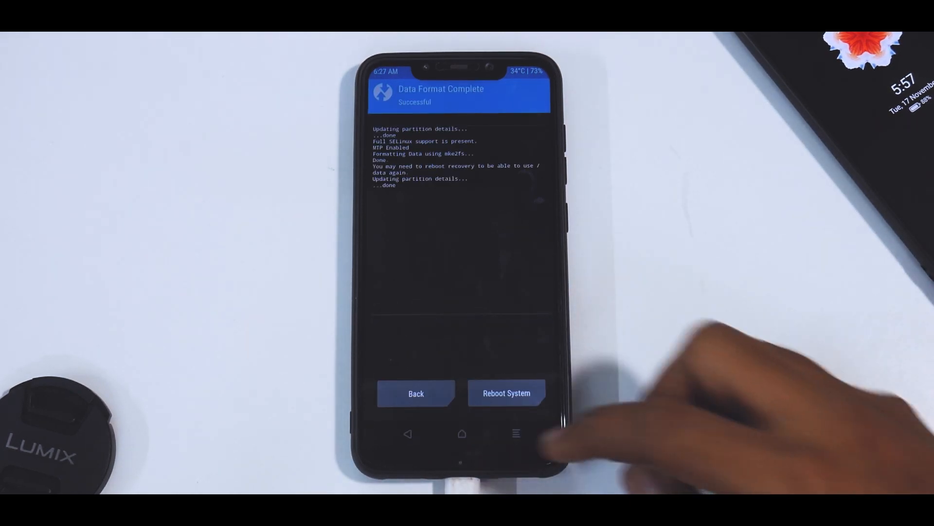
Reboot back into recovery, skipping the TWRP app install
click(506, 393)
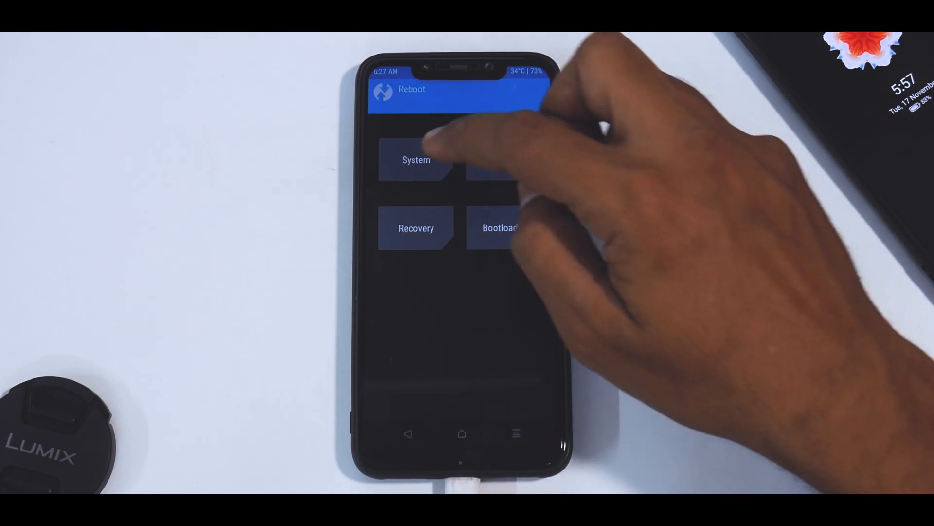
click(416, 160)
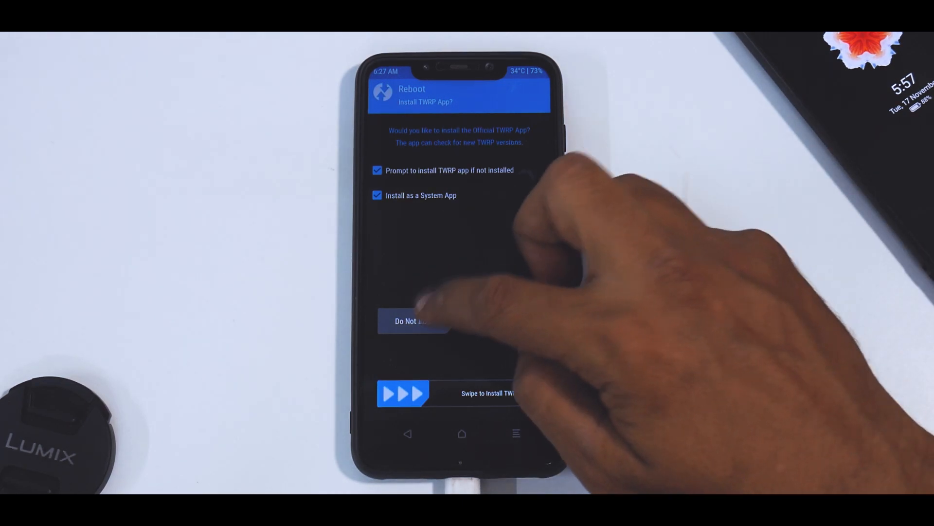
click(412, 322)
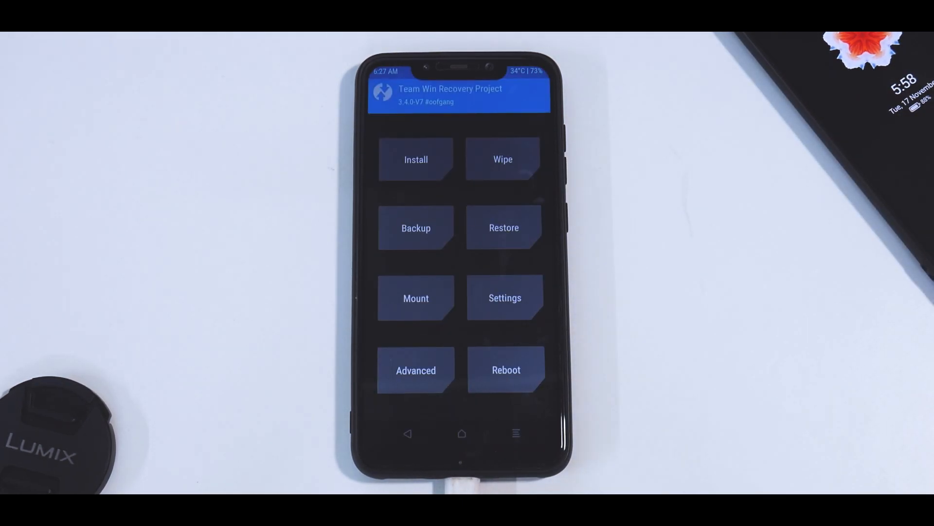
Advanced-wipe Dalvik cache, cache, system, vendor, data and internal storage
click(502, 159)
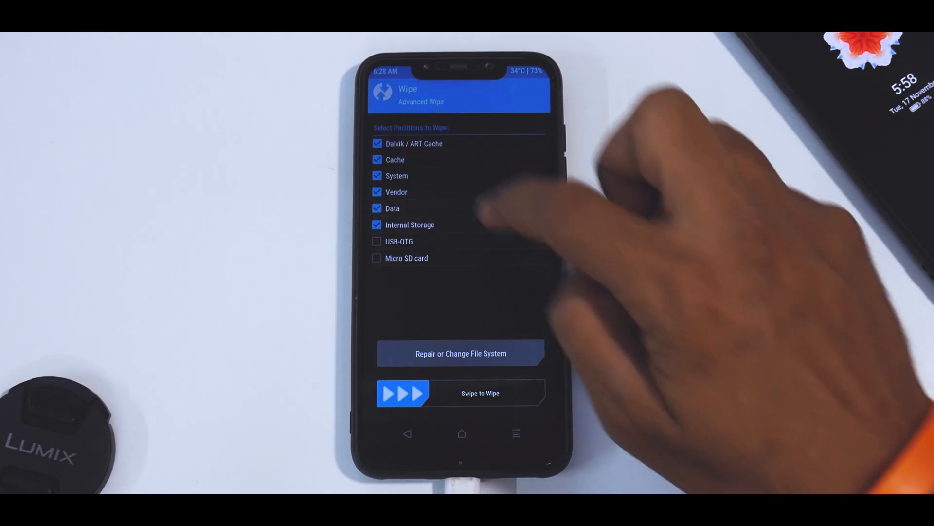
drag(402, 392, 518, 393)
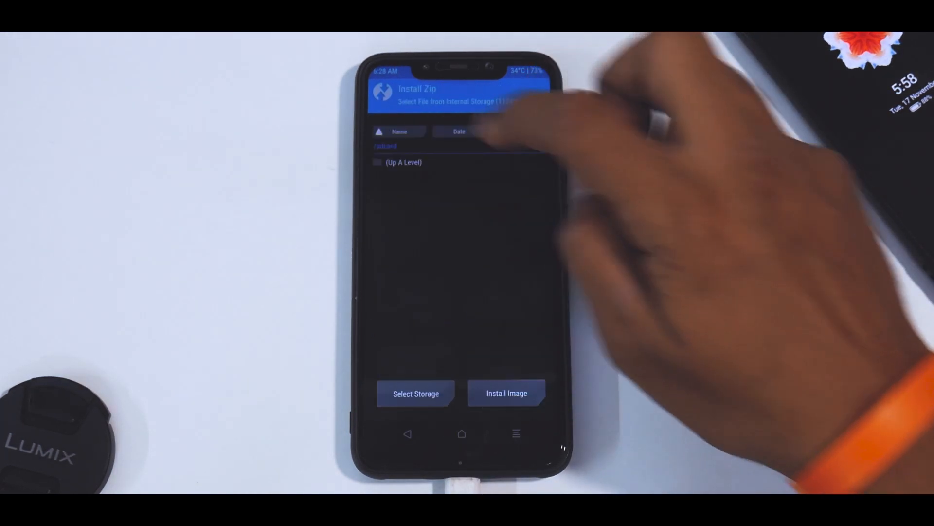
Switch install storage to USB-OTG and enter the Poco F1 folder
click(416, 393)
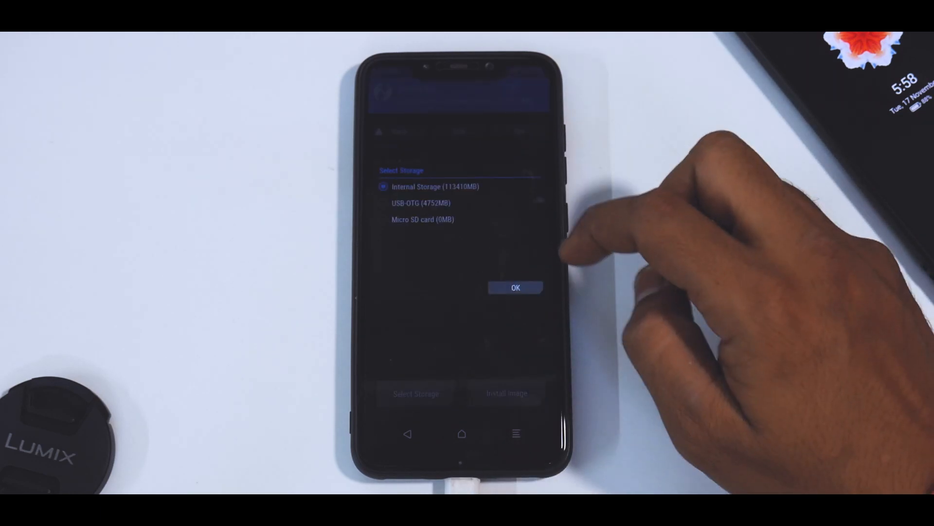
click(384, 202)
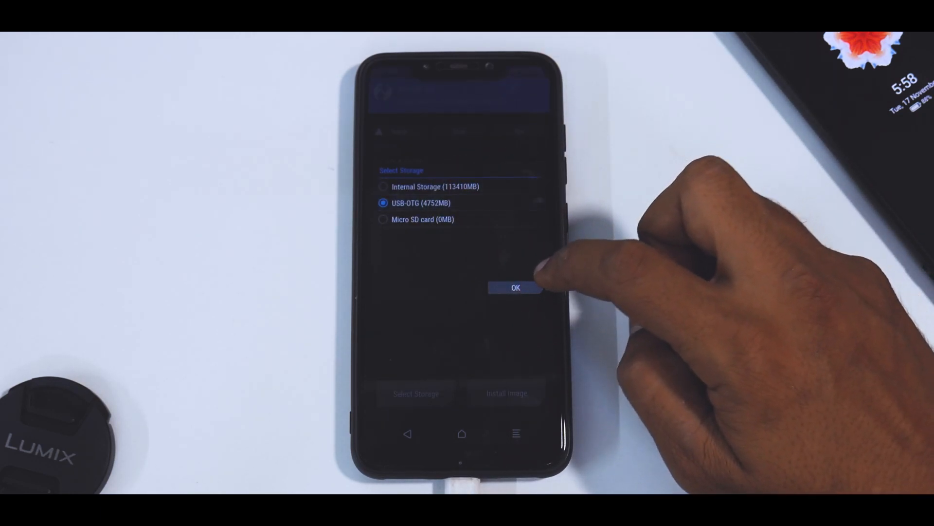
click(516, 287)
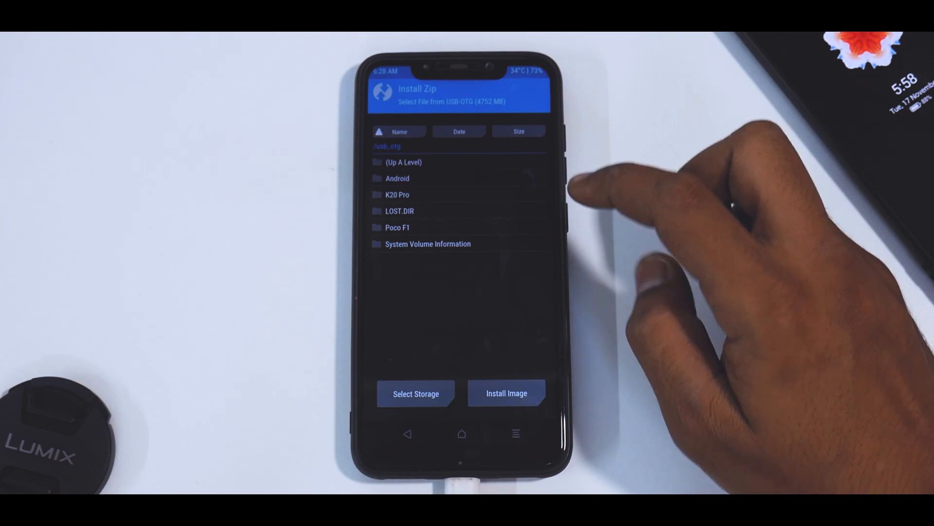
click(397, 227)
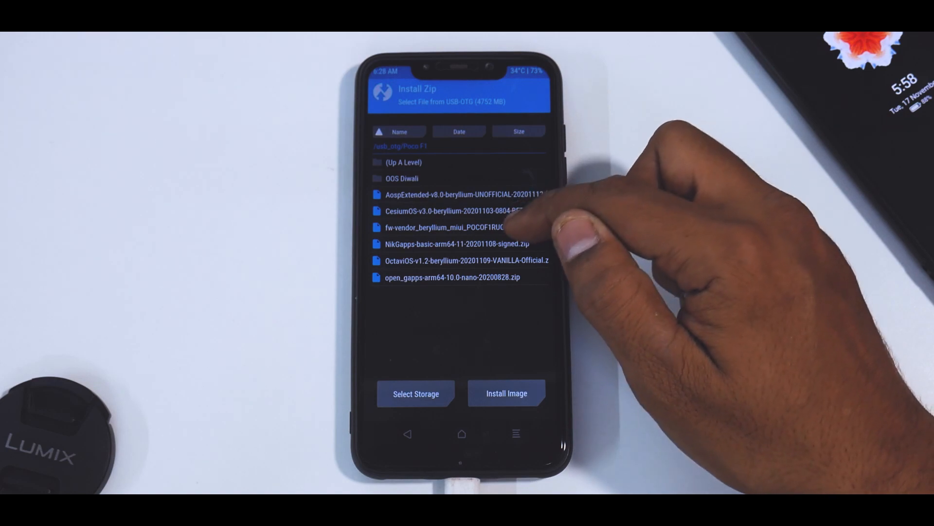
Queue the AospExtended ROM and NikGapps zips and flash them
click(448, 227)
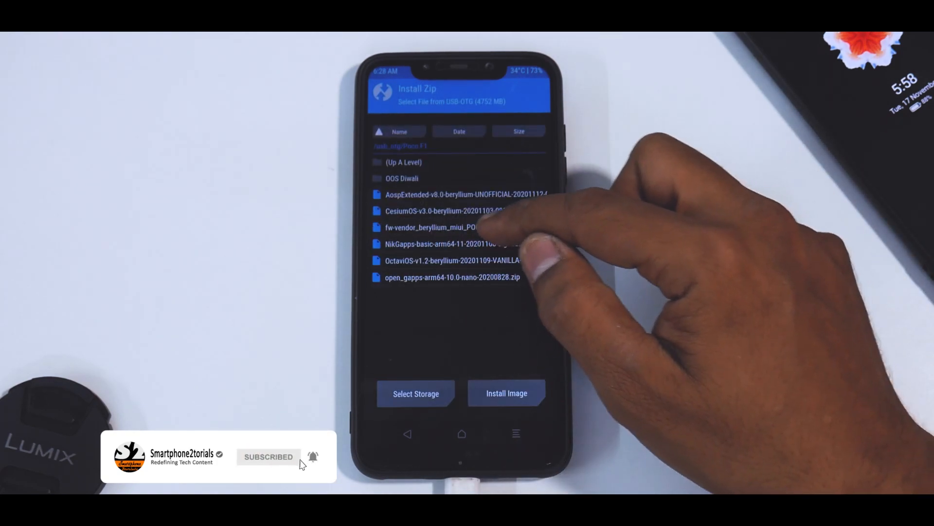
click(439, 244)
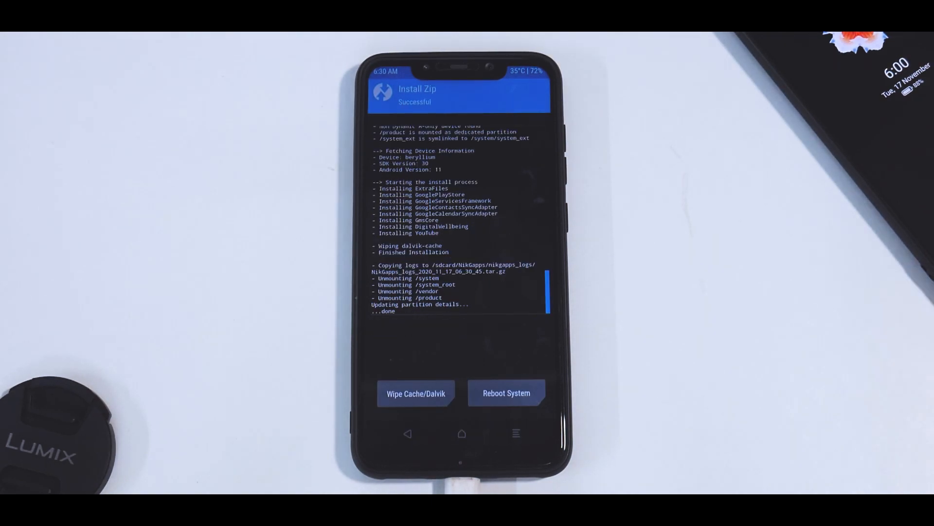
Reboot System into the newly installed AOSP Extended and reach its home screen
click(417, 392)
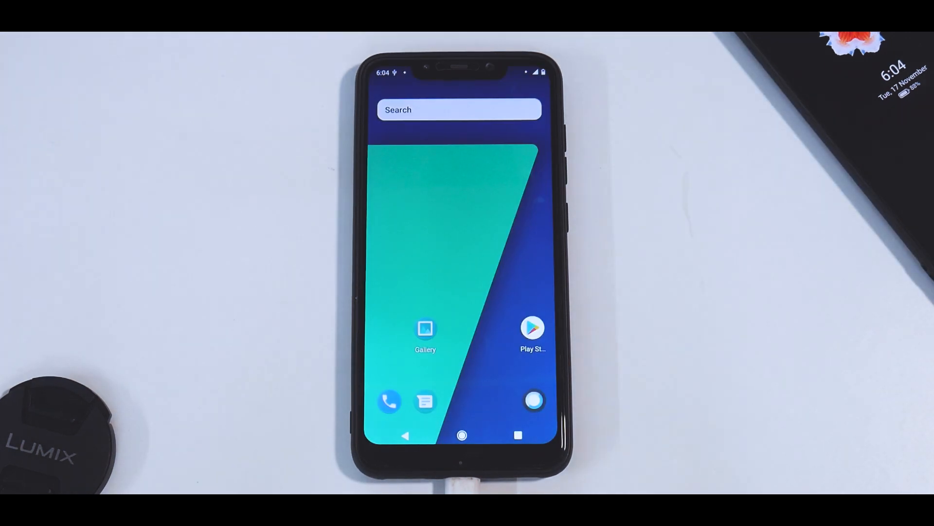
drag(459, 71, 459, 179)
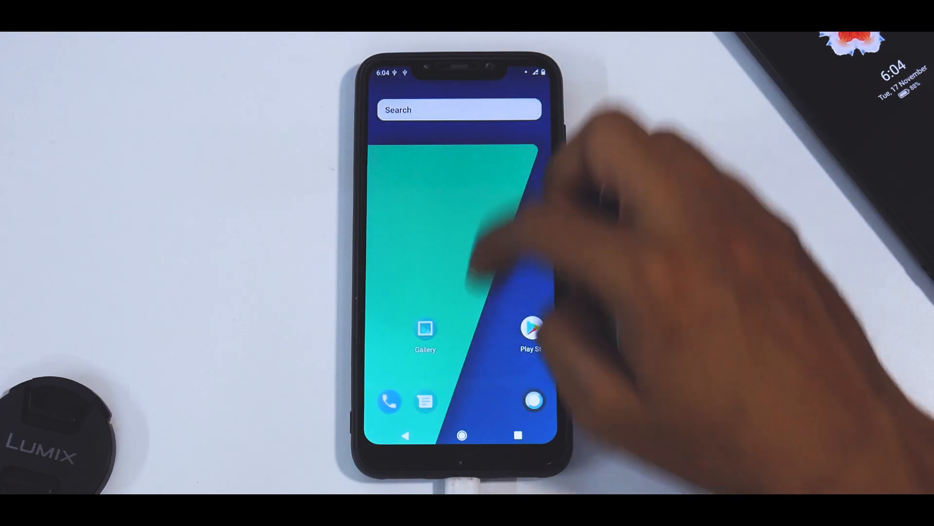
drag(465, 71, 465, 238)
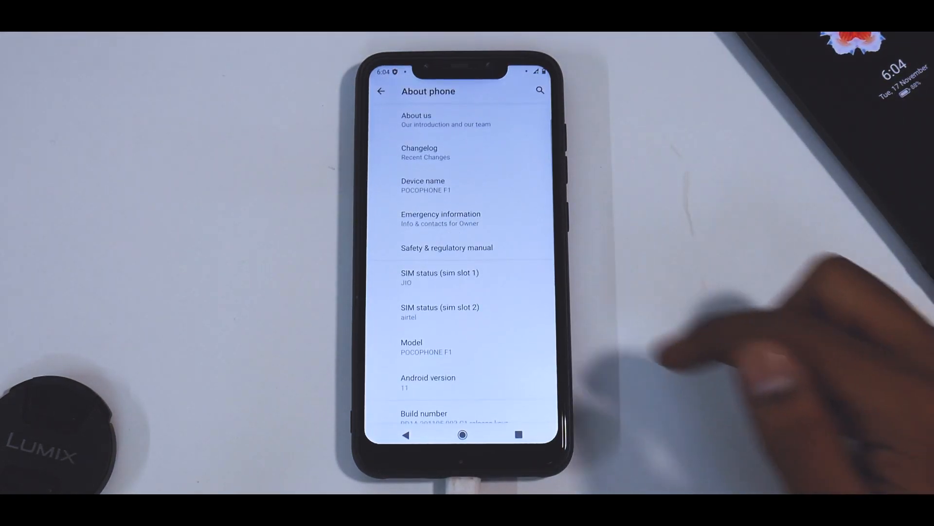
Review the Android version page showing AOSP Extended v8.0 unofficial, then return to main Settings
click(428, 382)
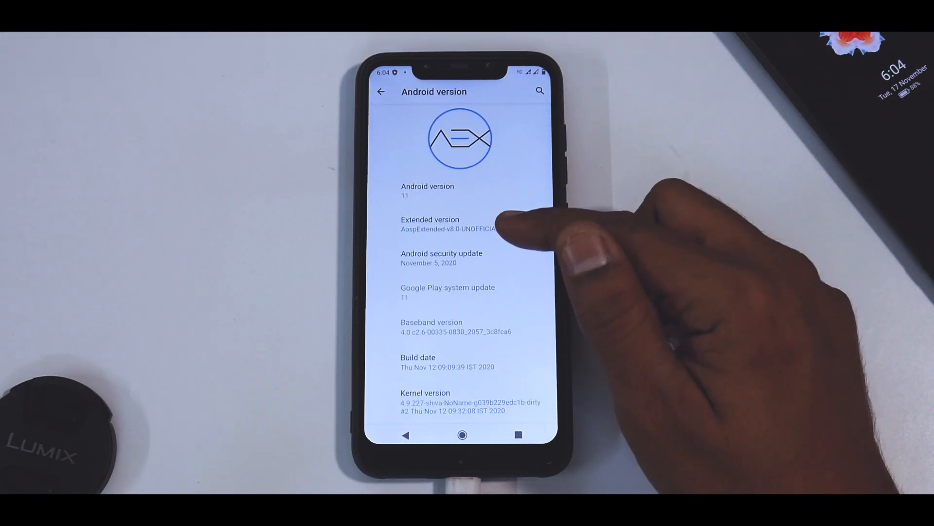
scroll(down, 3)
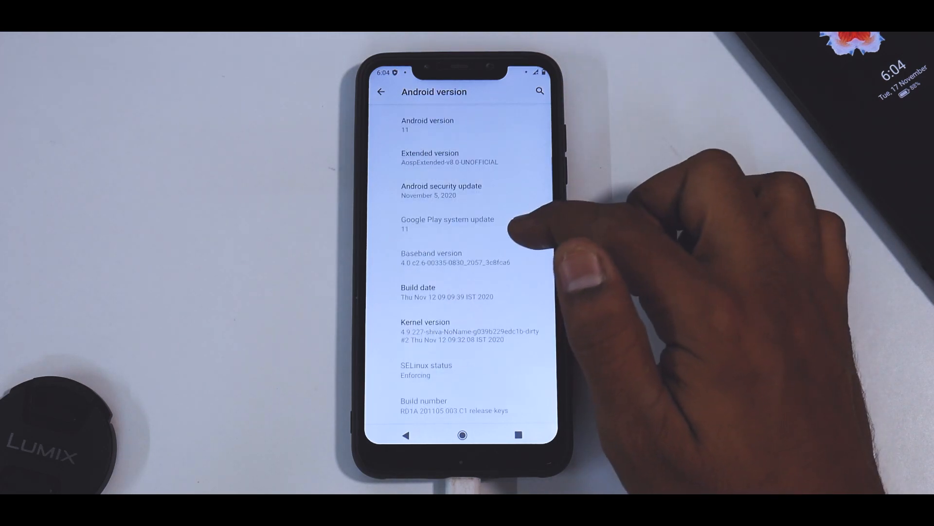
scroll(down, 3)
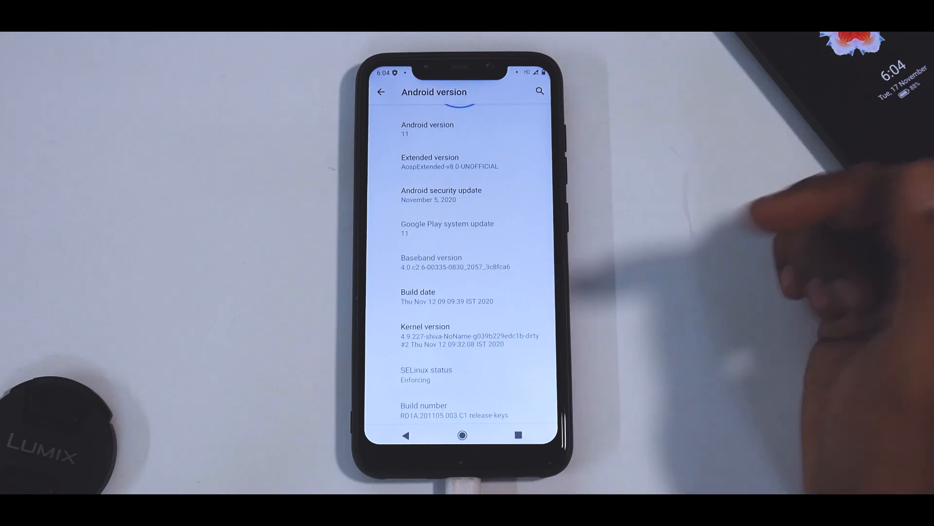
click(380, 91)
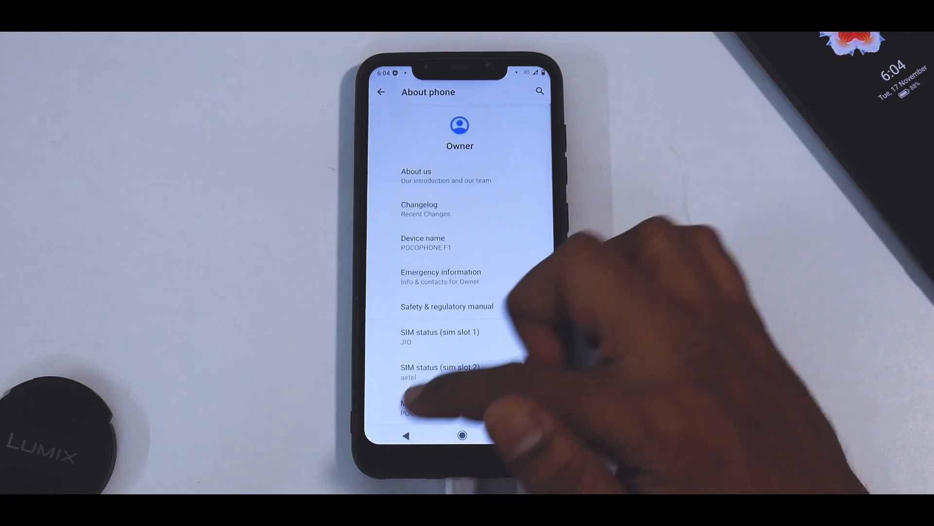
click(462, 435)
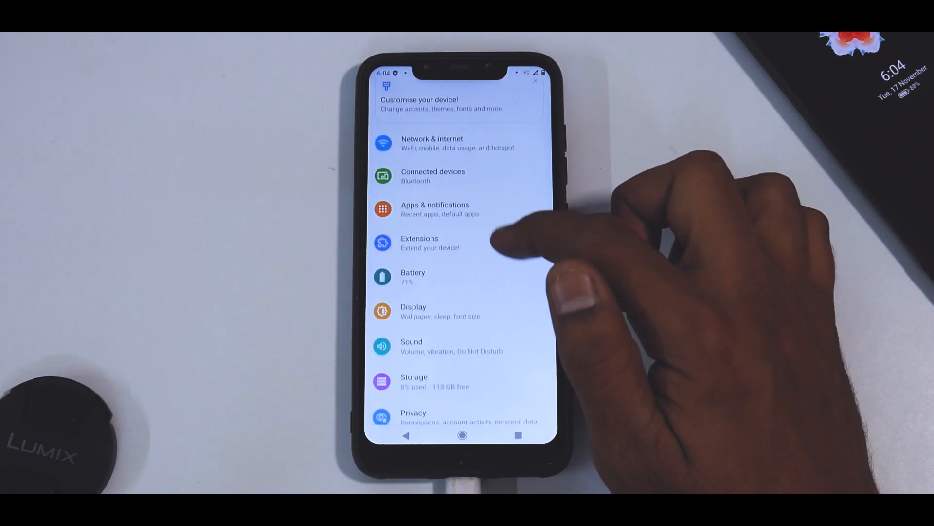
Browse Extensions' Statusbar, QS panel and System tabs, including Gaming Mode settings
click(419, 242)
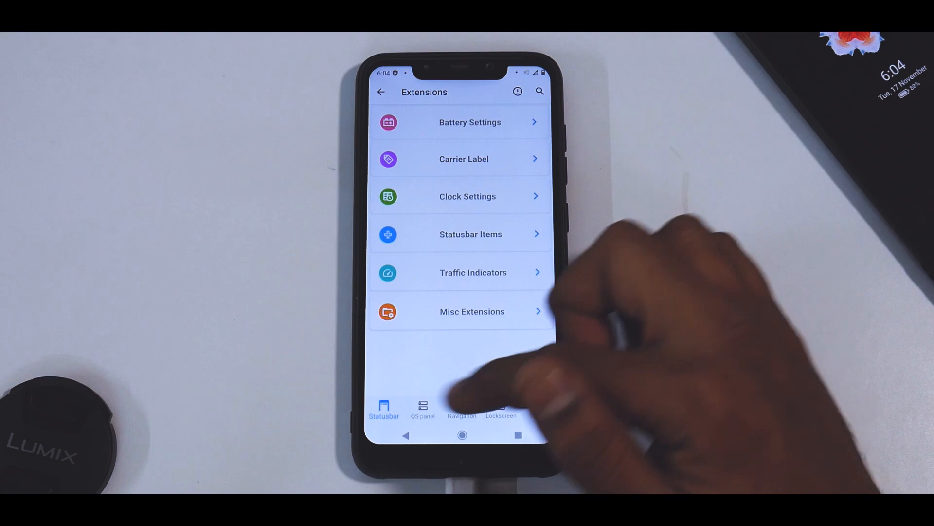
click(422, 408)
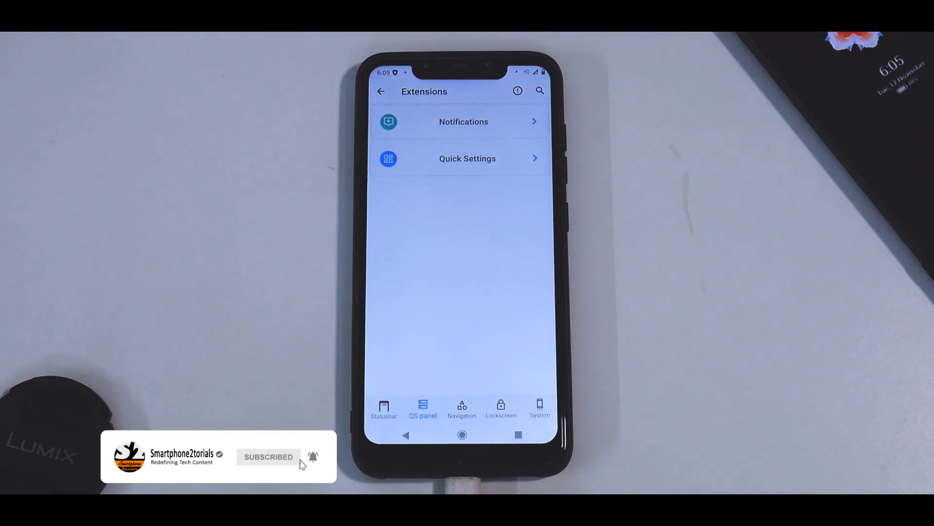
click(539, 407)
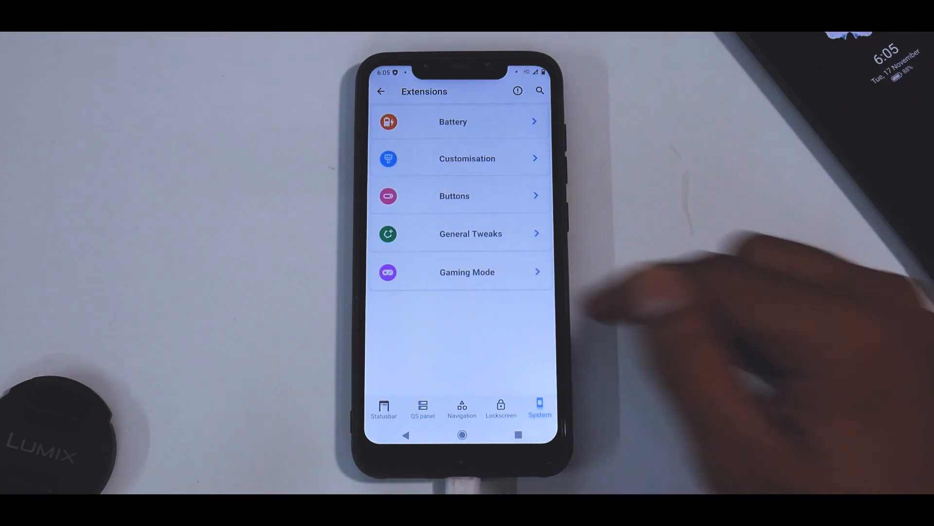
click(467, 271)
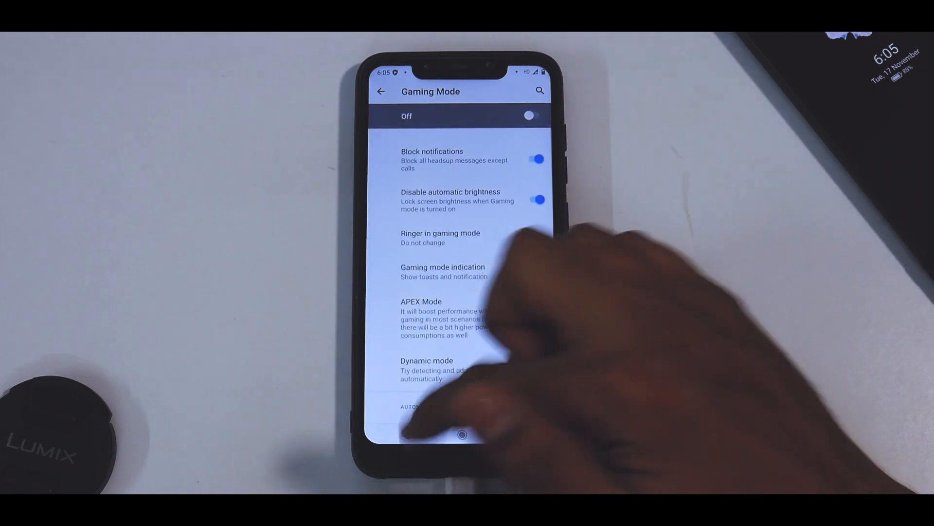
click(381, 92)
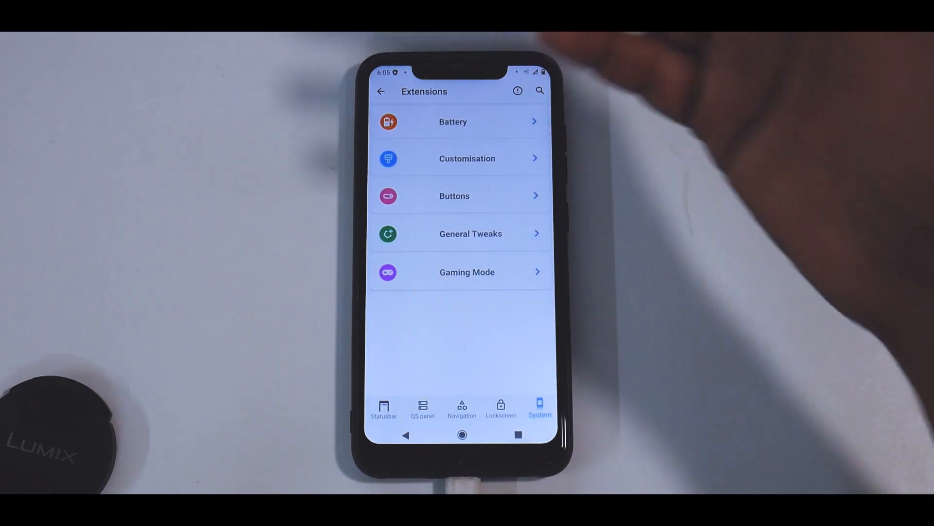
Check the Lockscreen and QS panel tabs, then launch Camera to its photo locations prompt
click(501, 409)
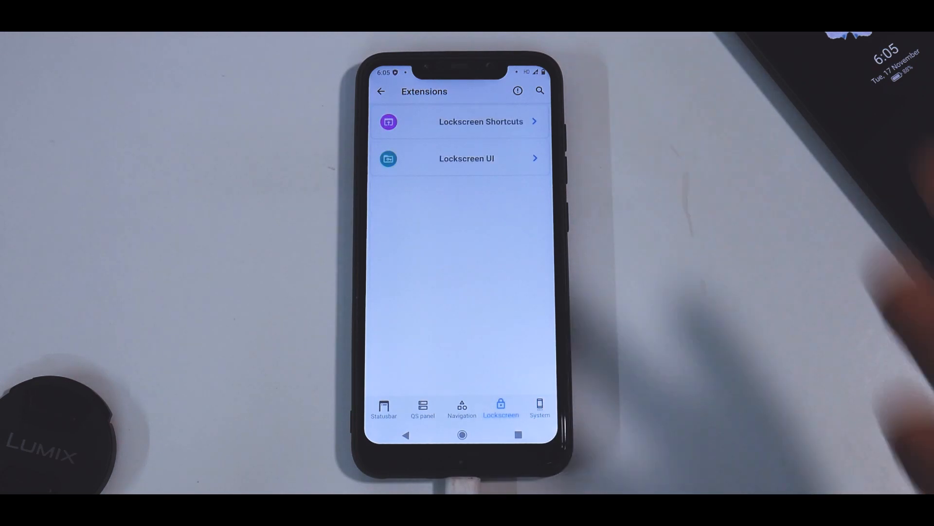
click(462, 409)
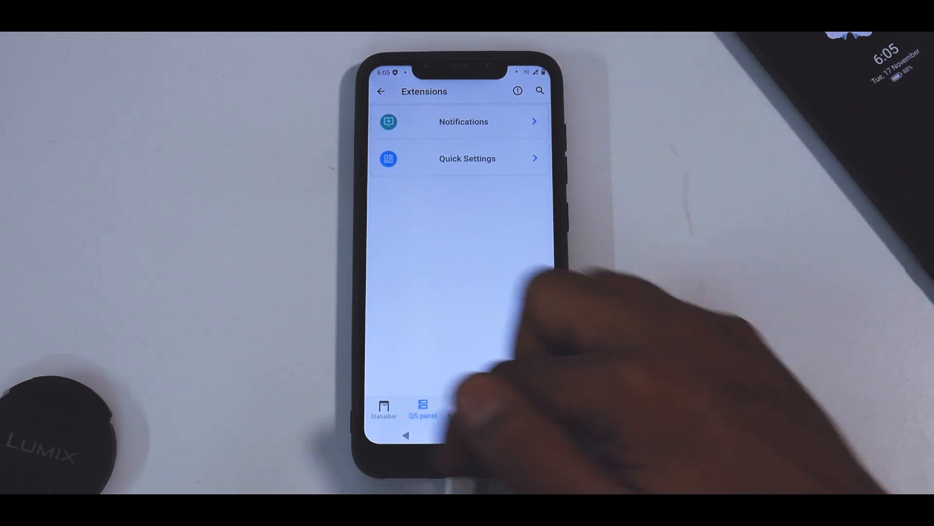
click(385, 410)
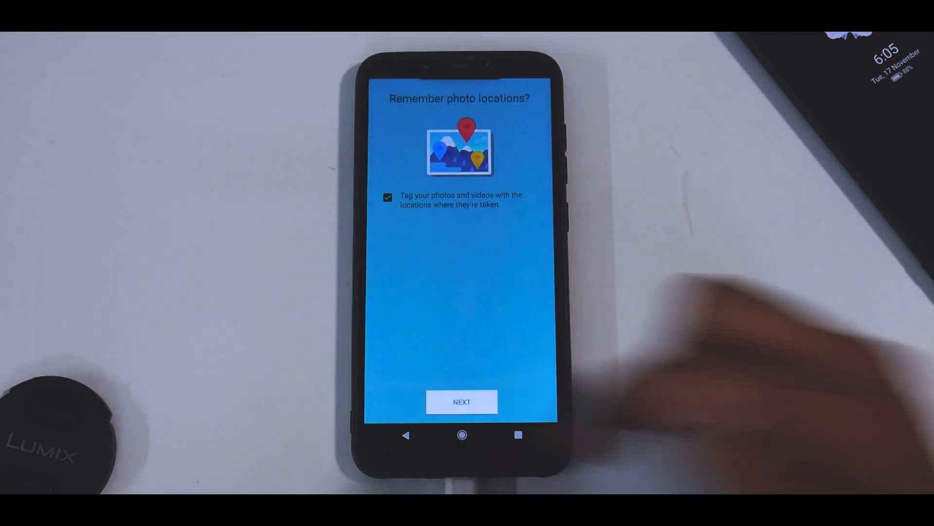
Dismiss the photo location prompt, browse the app drawer's installed apps, and return home
click(461, 401)
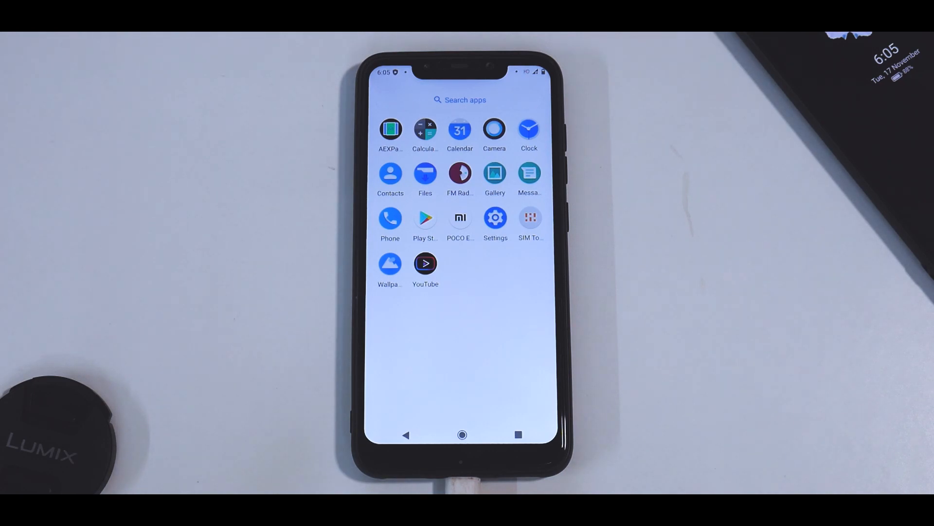
click(463, 434)
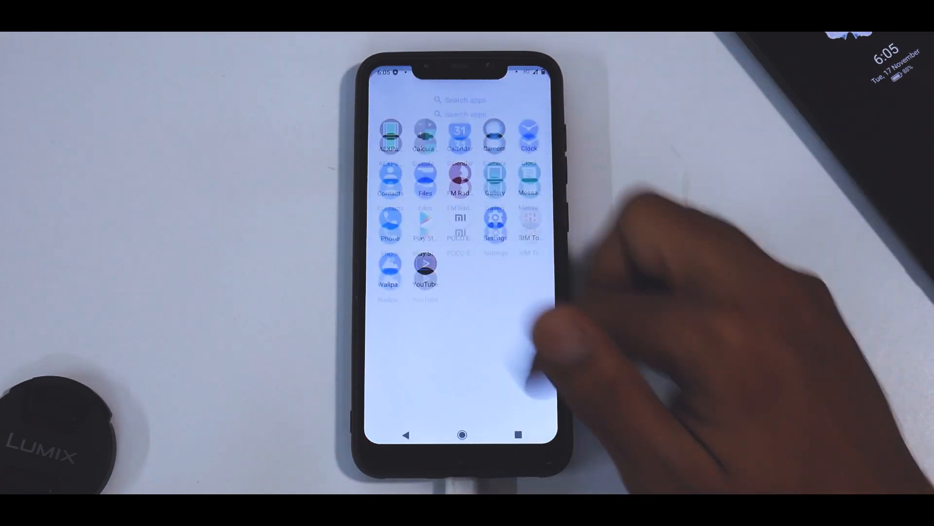
click(466, 435)
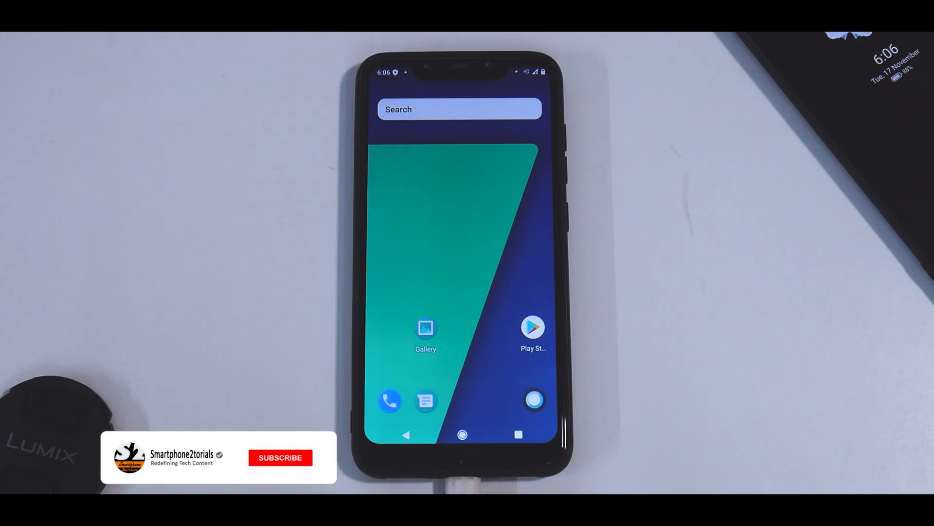
click(281, 457)
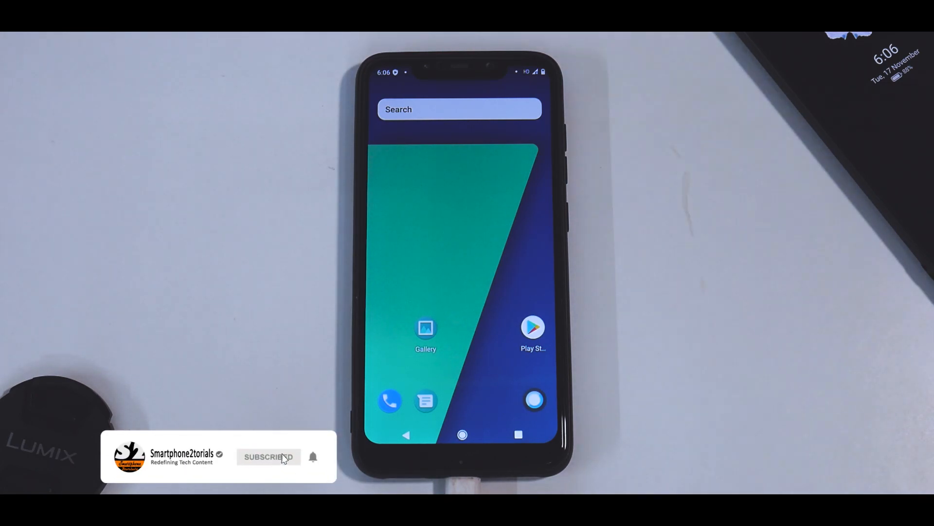